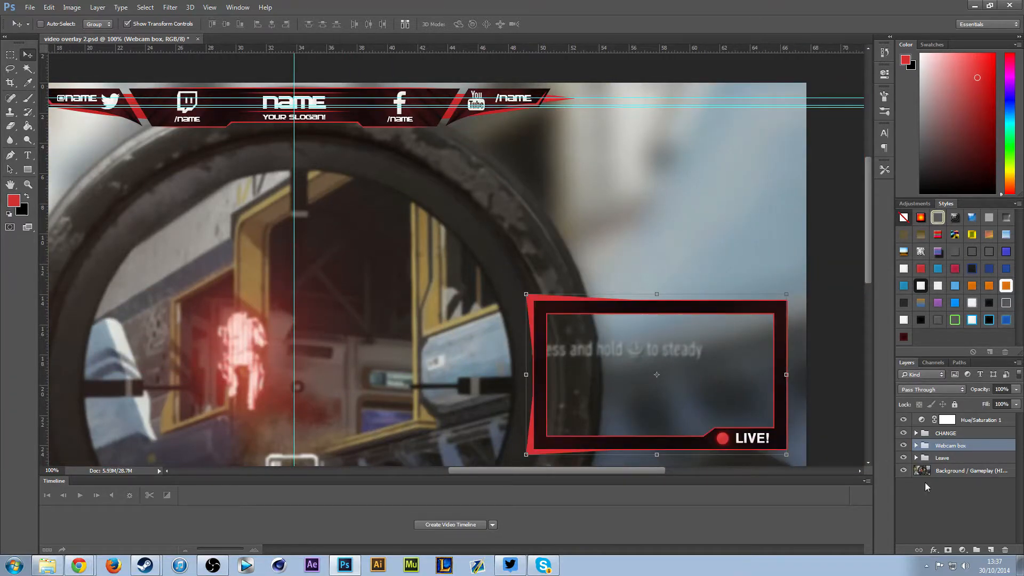
# - Deselect the webcam box layer, then select and expand the CHANGE group in the Layers panel
pyautogui.click(950, 445)
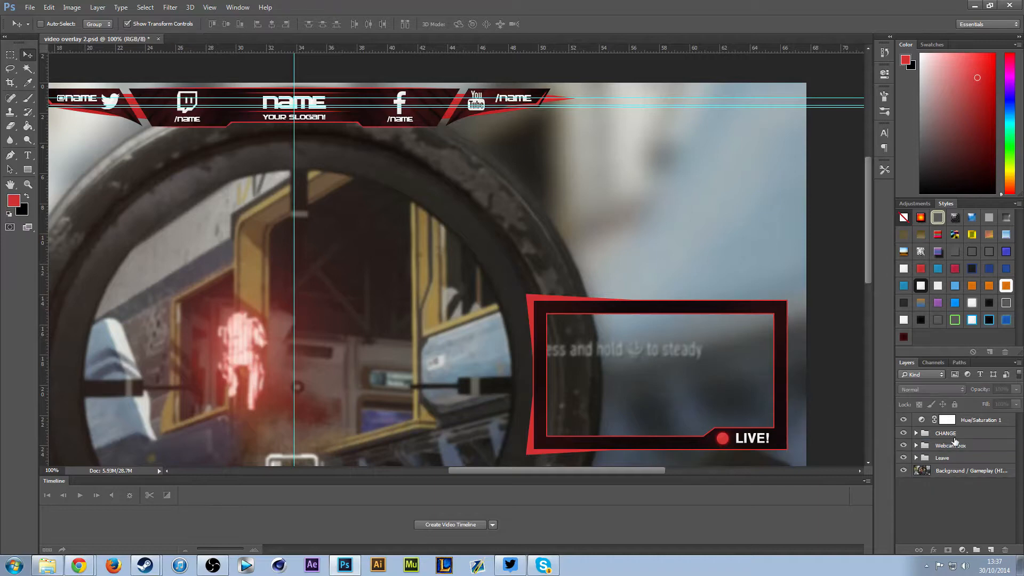
pyautogui.click(945, 433)
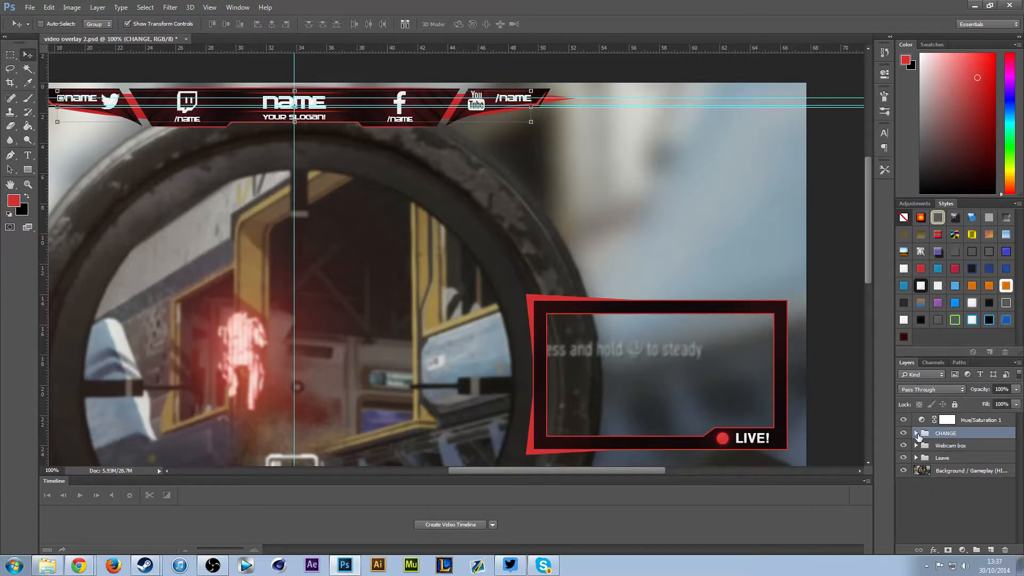
pyautogui.click(915, 433)
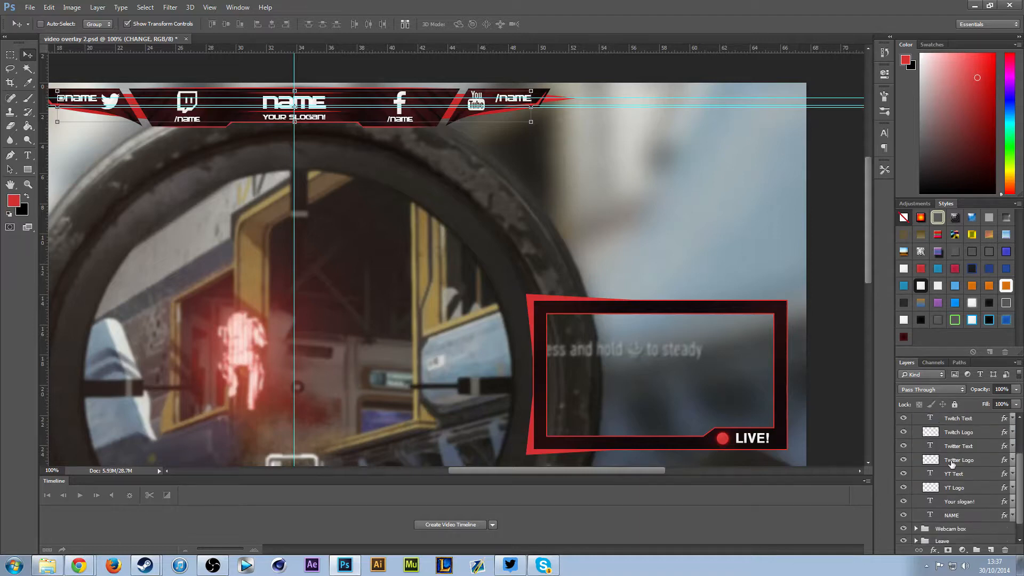
# - Replace the NAME text layer's banner text with YLLIBZ using the Type tool, then return to Move
pyautogui.click(954, 500)
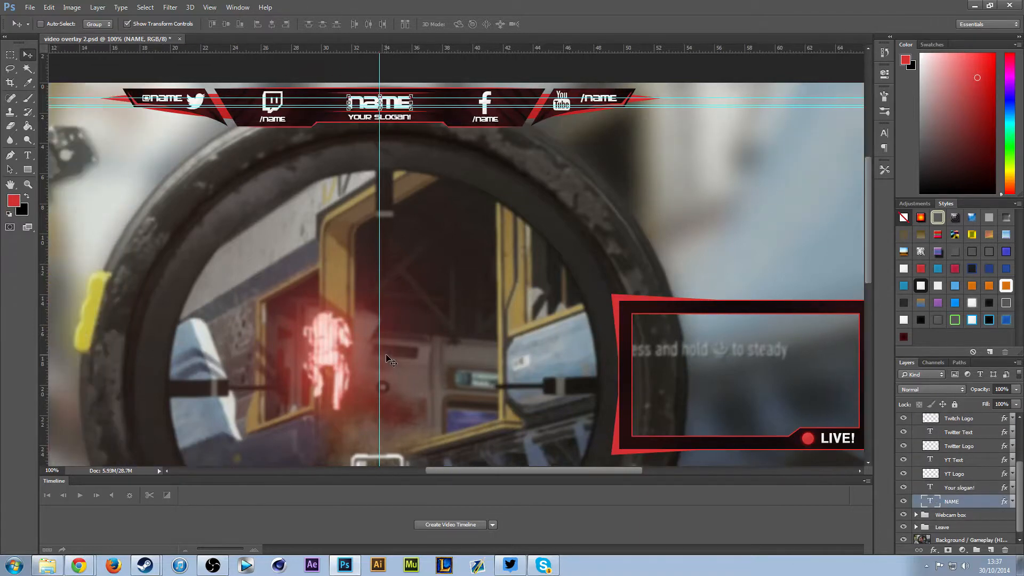
pyautogui.scroll(3)
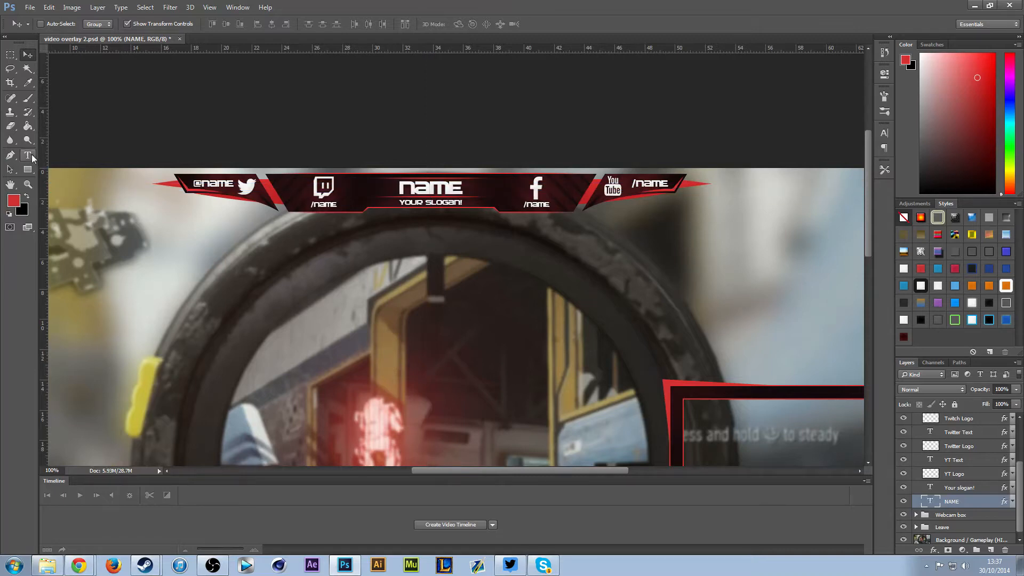
pyautogui.click(29, 155)
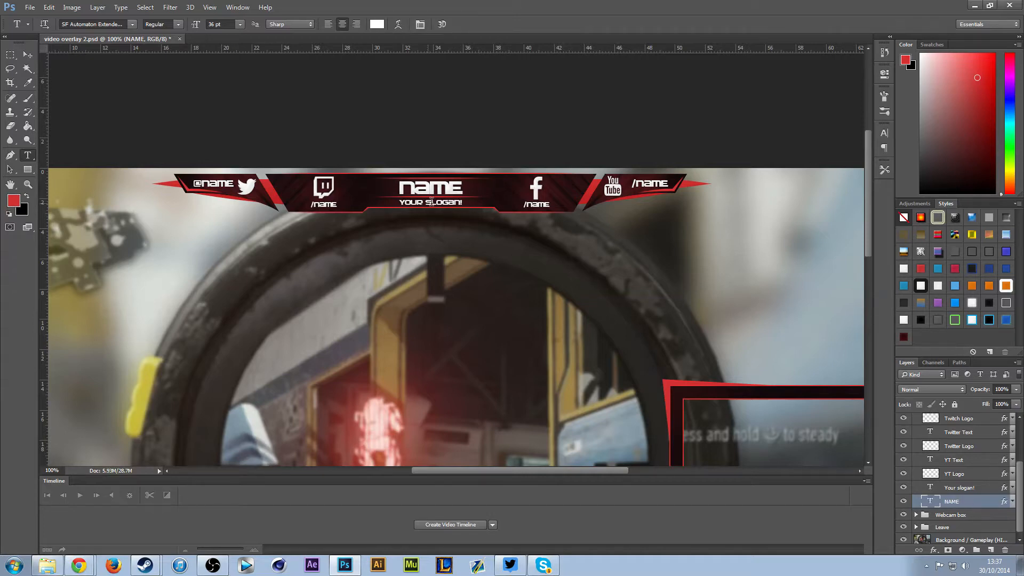
pyautogui.doubleClick(430, 188)
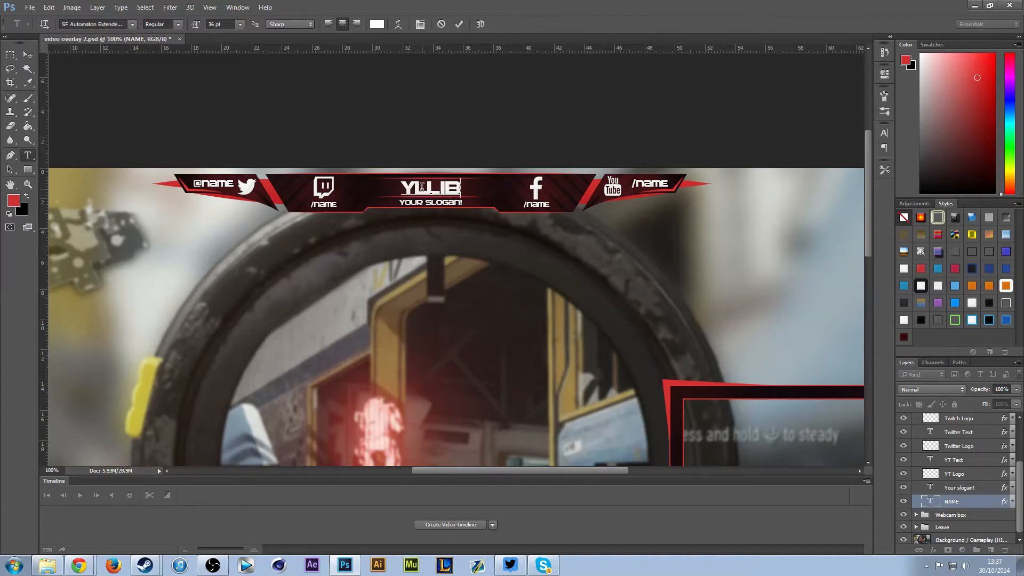
pyautogui.write('Z')
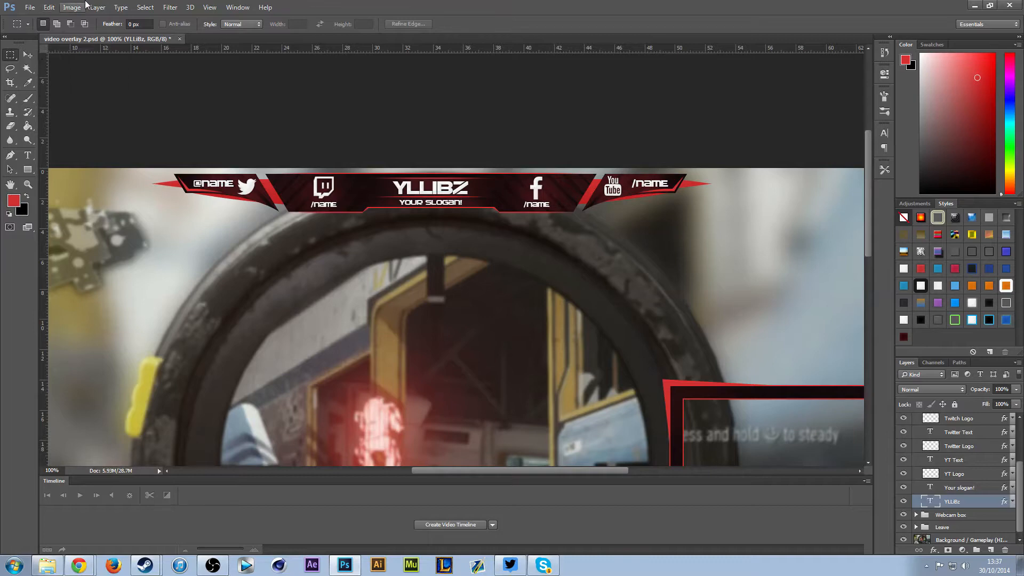
pyautogui.click(11, 53)
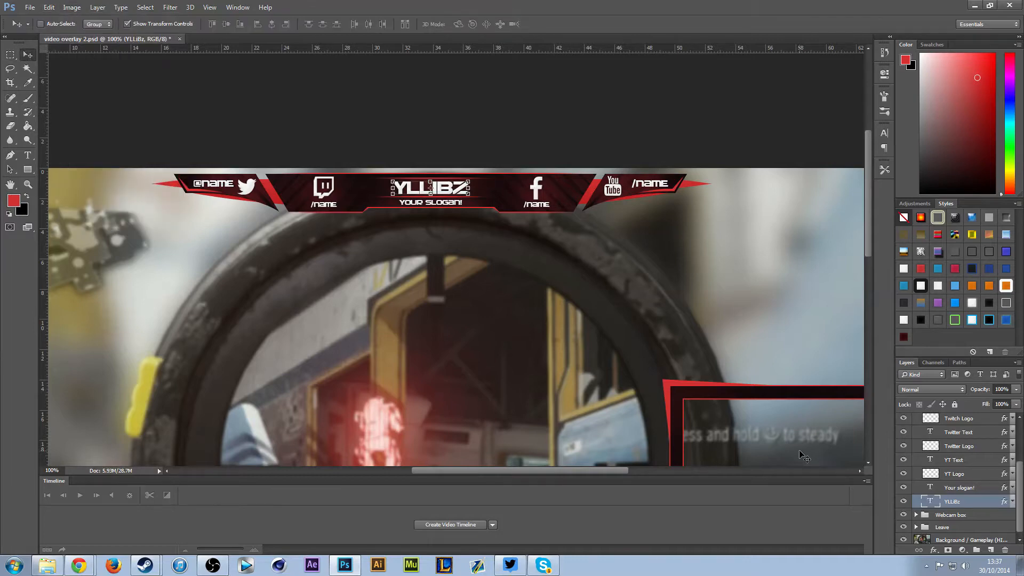
pyautogui.moveTo(555, 198)
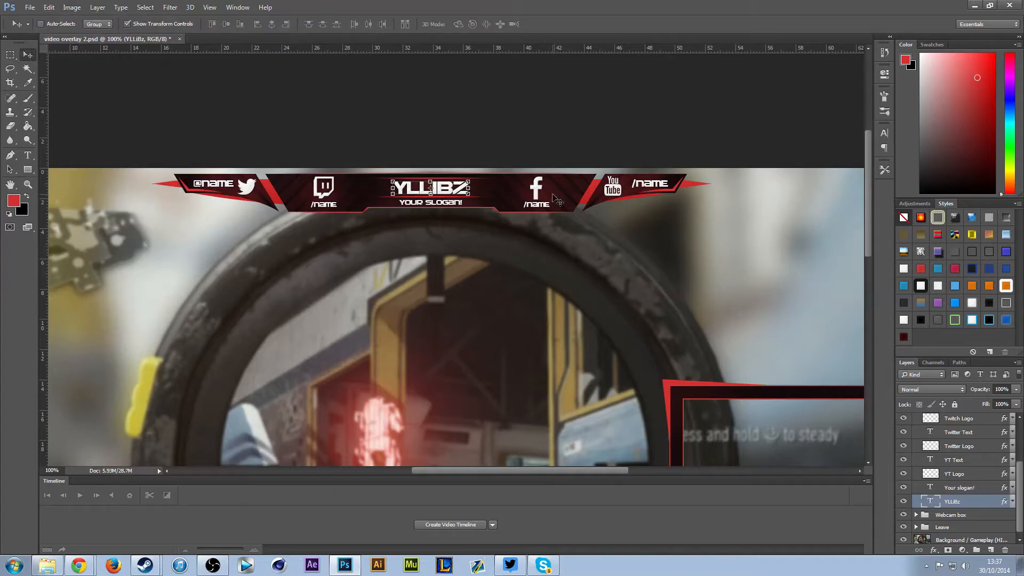
pyautogui.moveTo(969, 492)
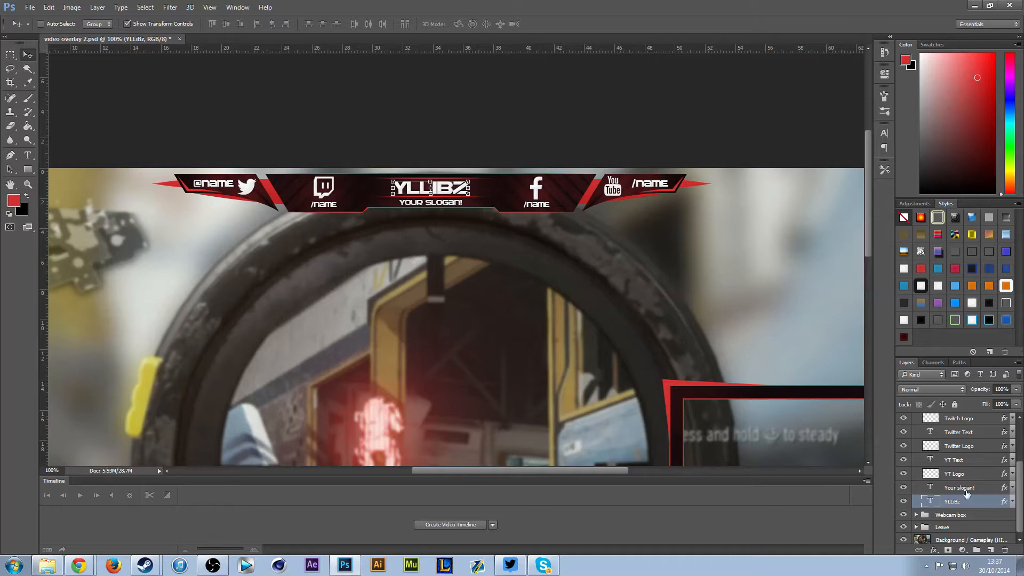
# - Check the slogan, Twitter and YouTube layers to find the one holding the YouTube handle
pyautogui.click(954, 474)
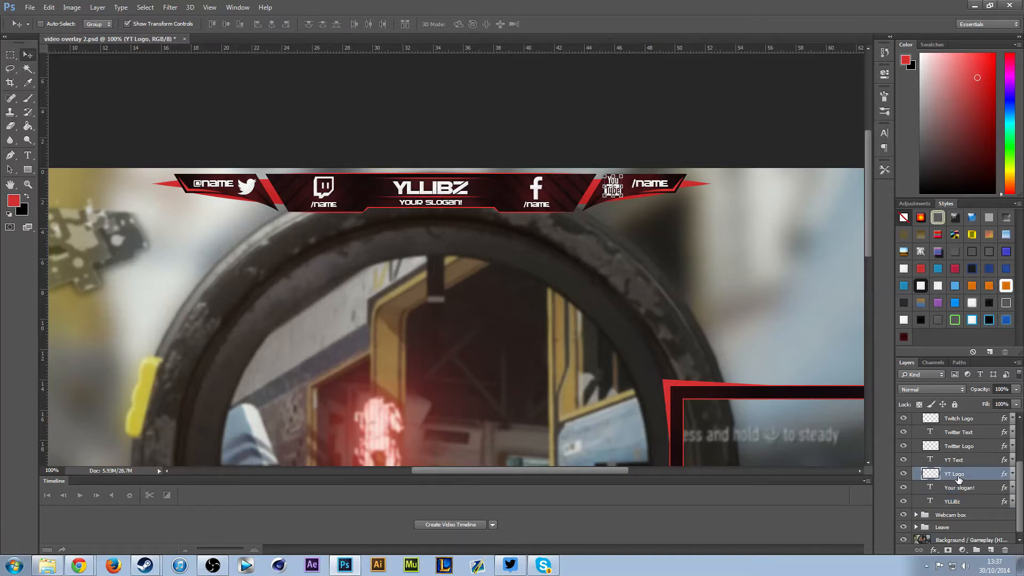
pyautogui.click(960, 486)
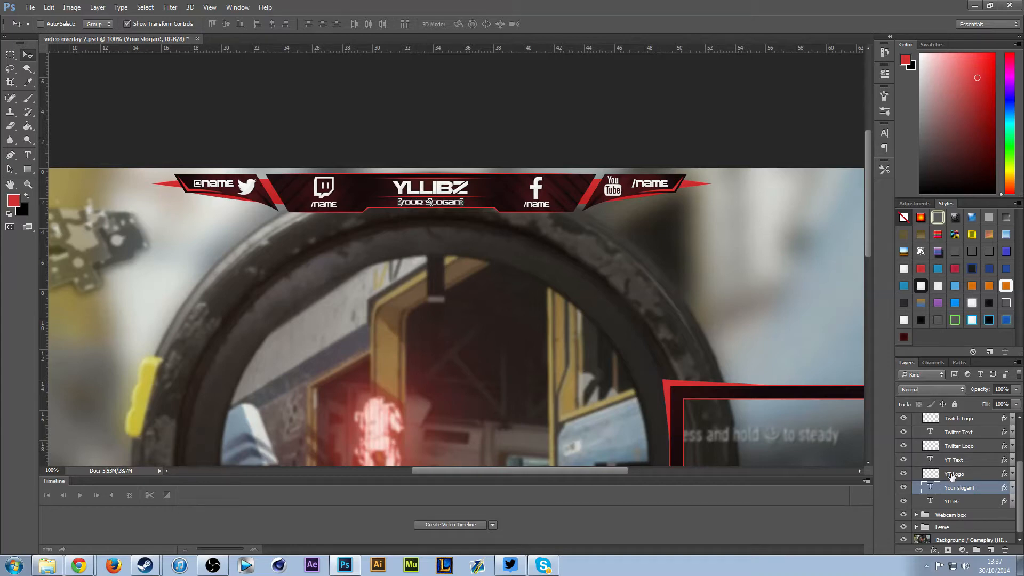
pyautogui.click(954, 459)
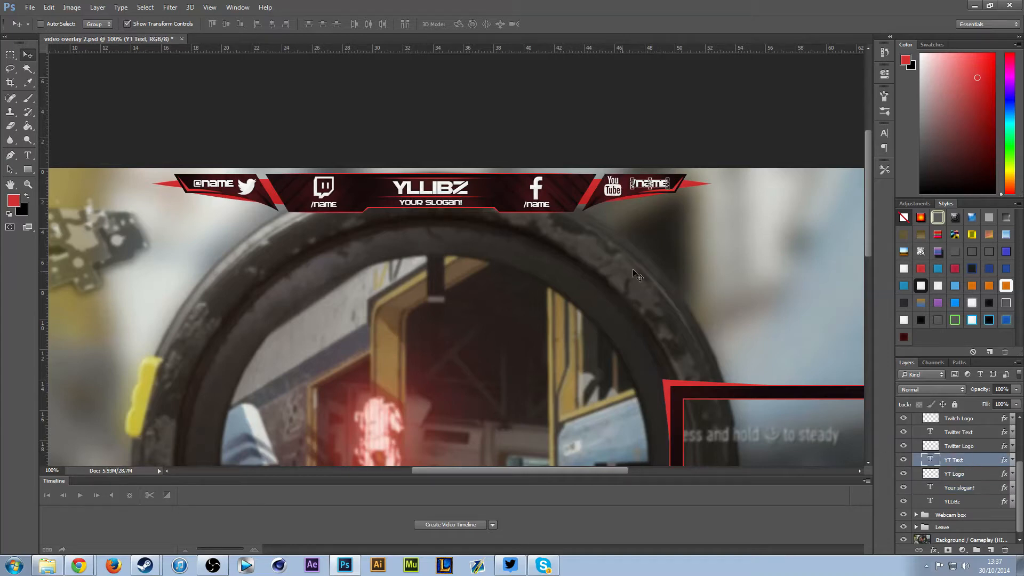
pyautogui.click(958, 431)
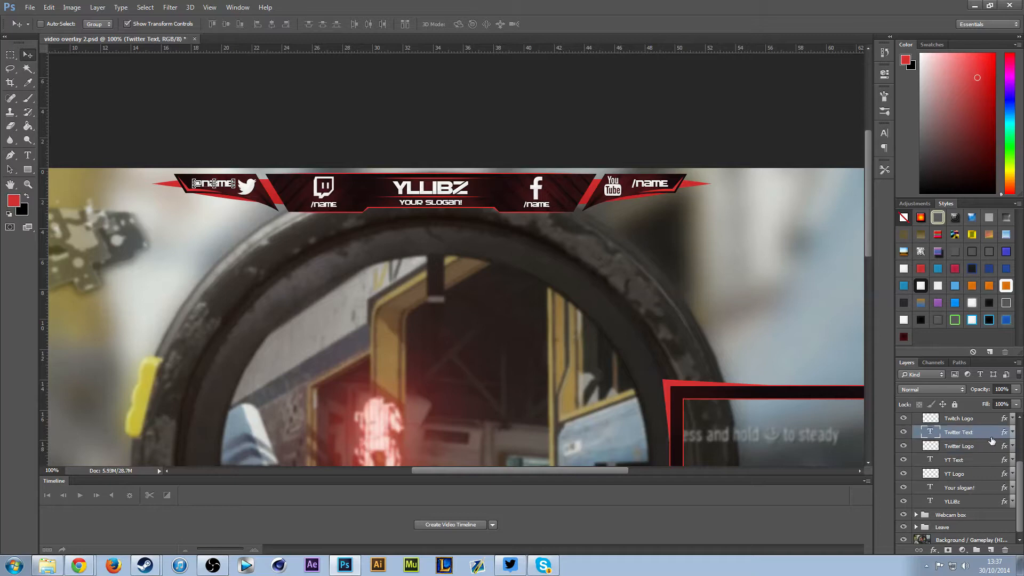
pyautogui.click(958, 445)
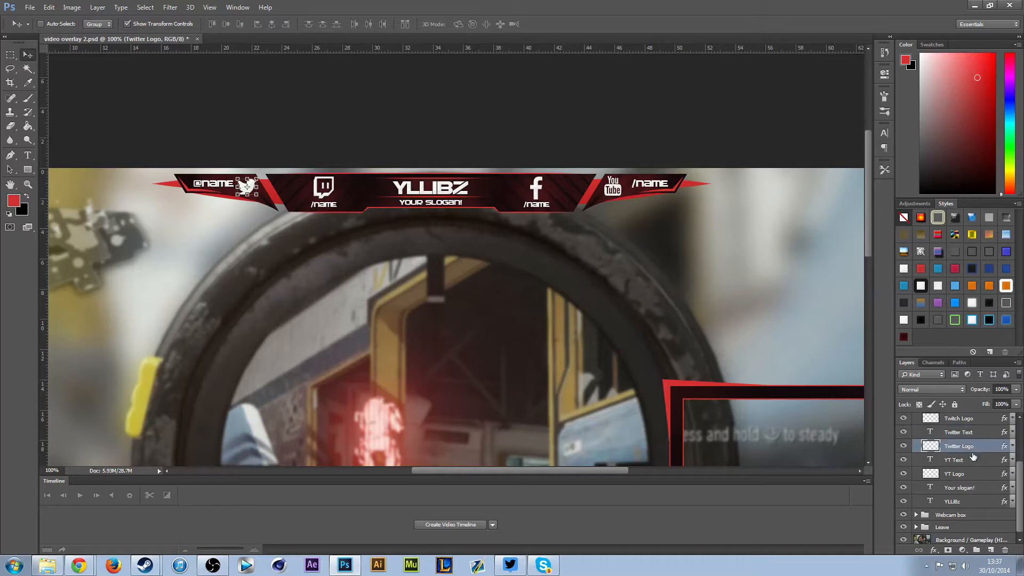
pyautogui.click(954, 474)
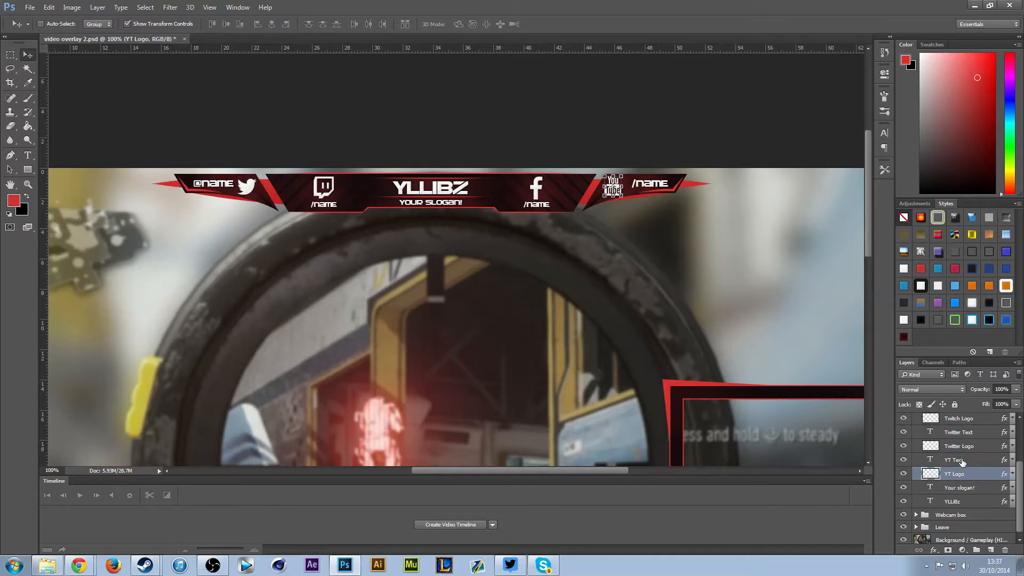
# - Edit the YT Text layer's handle from /NAME to /YLLIBIFY with the Type tool
pyautogui.click(956, 460)
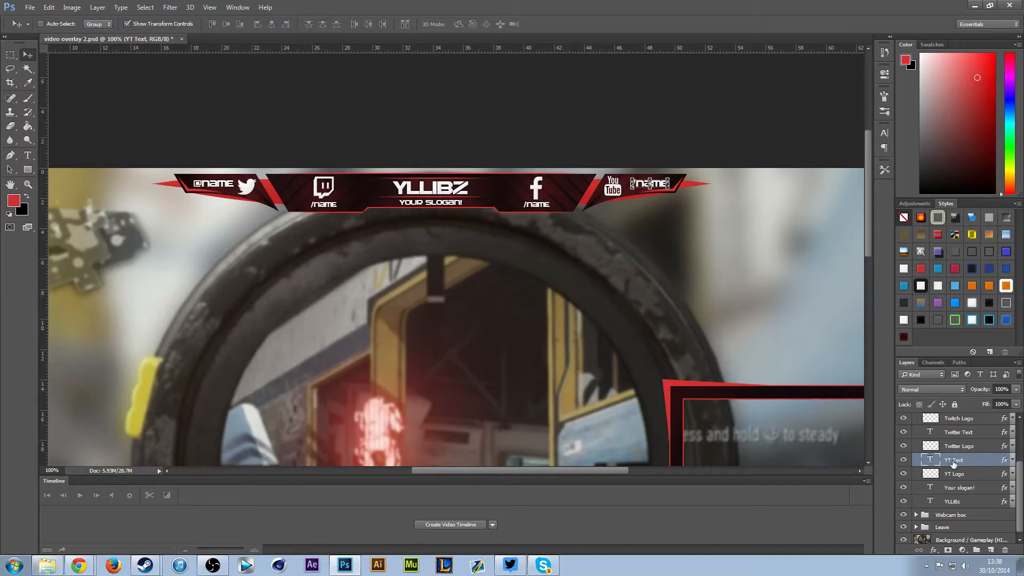
pyautogui.click(28, 156)
pyautogui.write('YLLIBIFY')
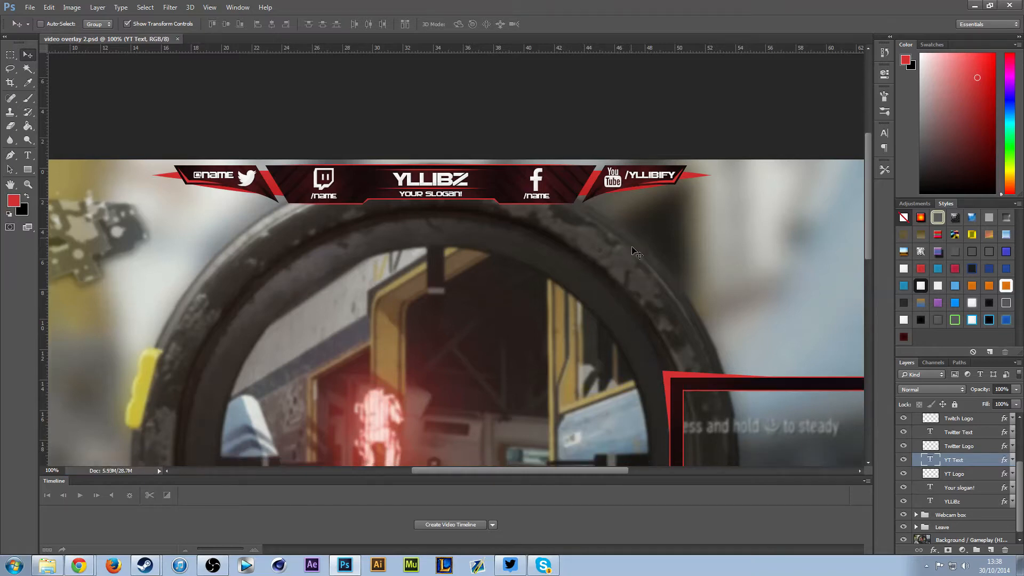
pyautogui.scroll(-3)
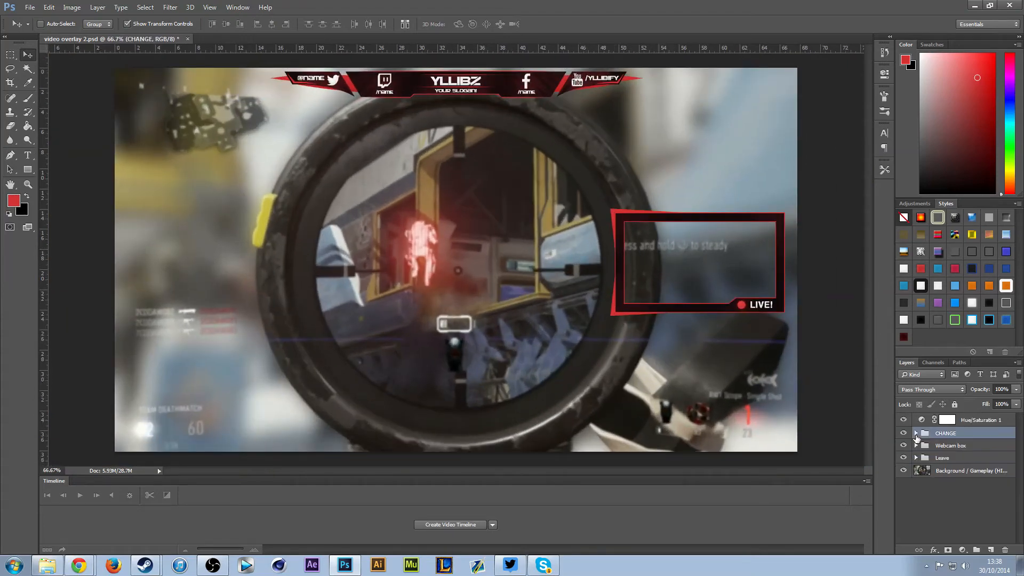
pyautogui.click(950, 445)
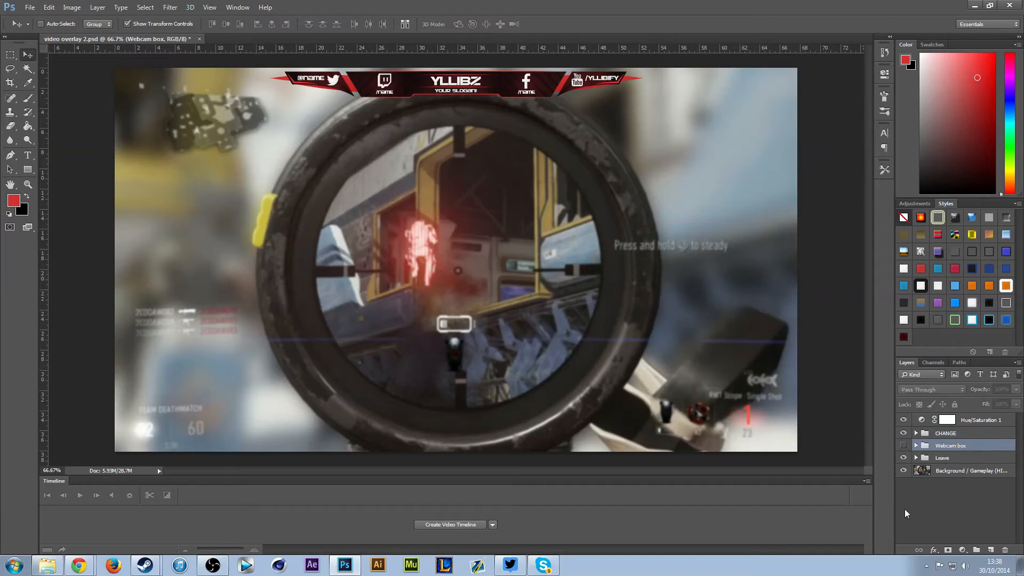
pyautogui.click(904, 444)
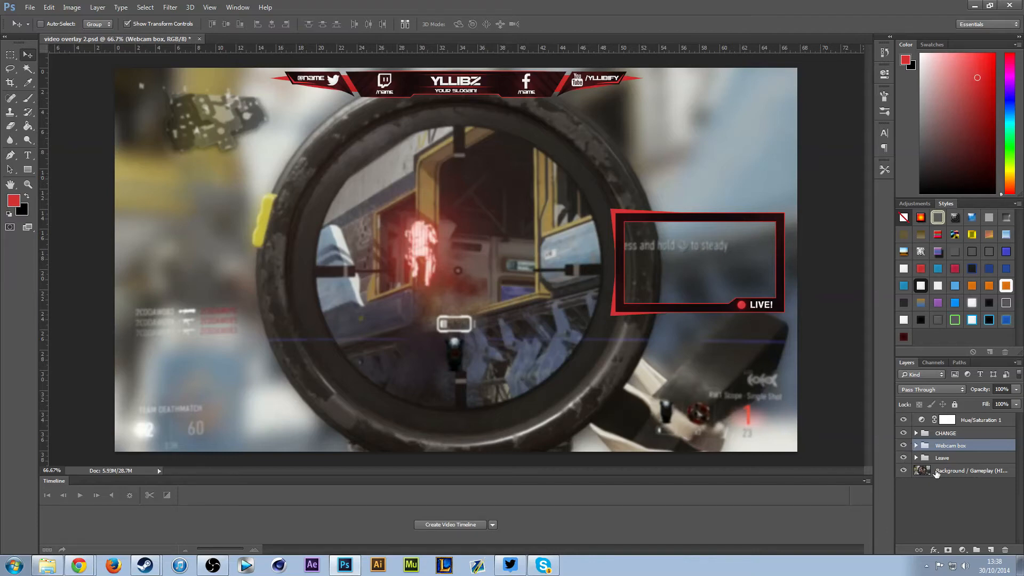
pyautogui.click(969, 470)
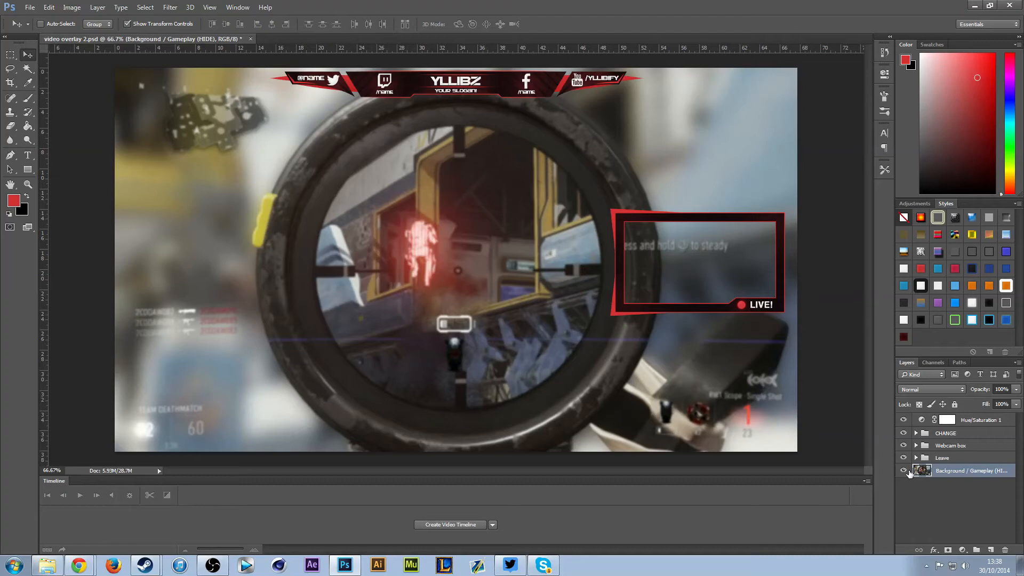
pyautogui.moveTo(904, 471)
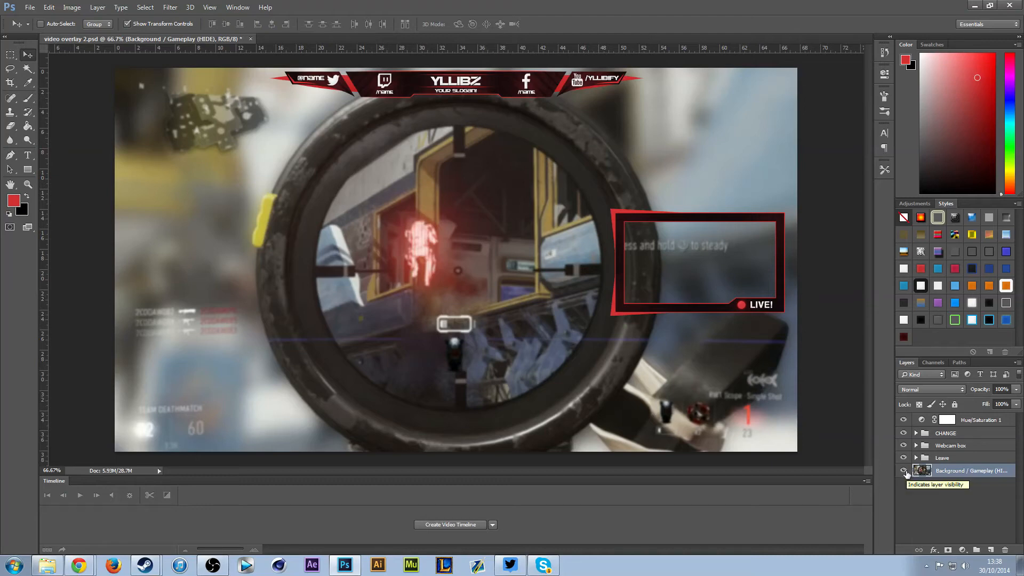
pyautogui.click(903, 472)
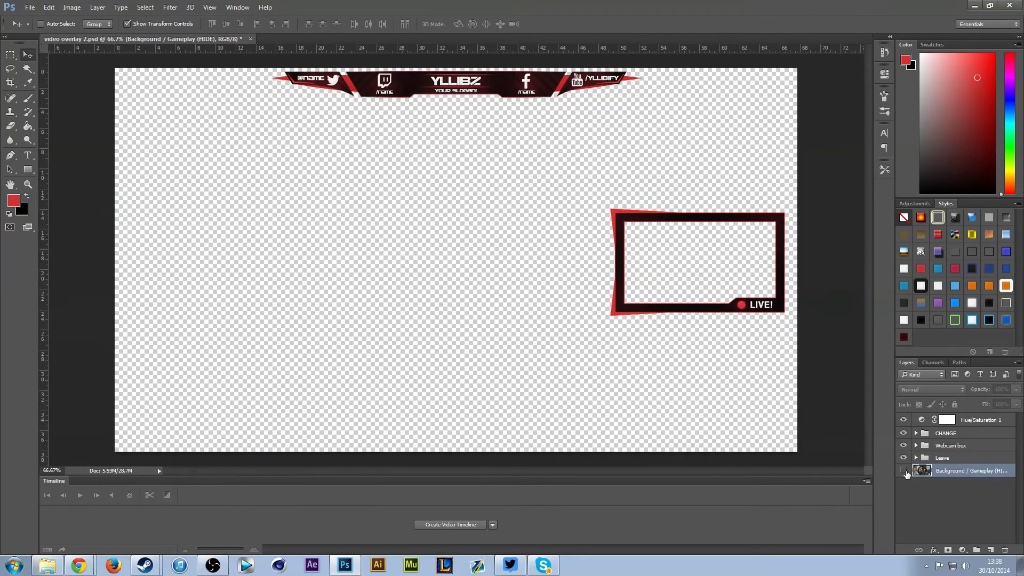
pyautogui.click(904, 474)
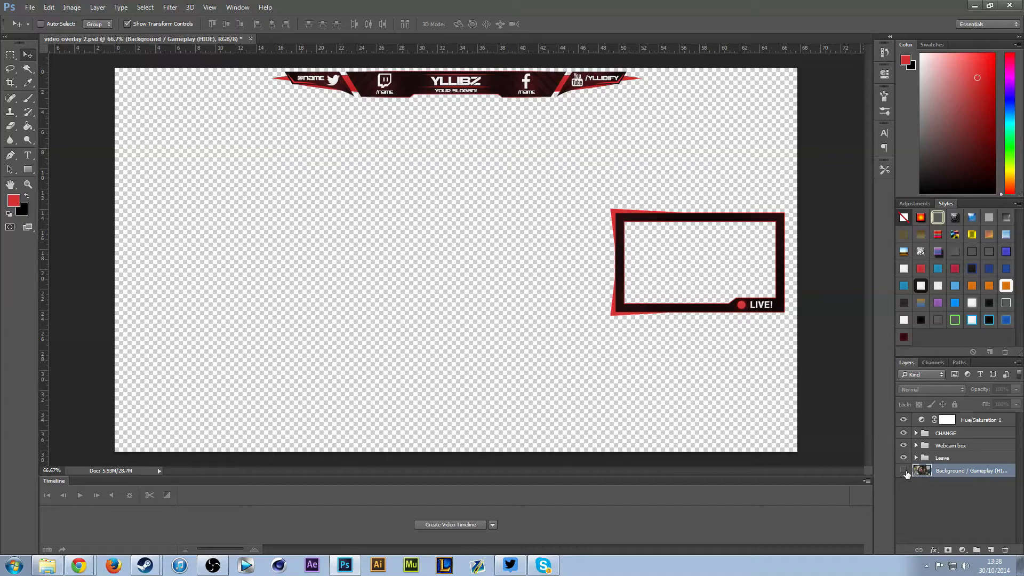
pyautogui.click(903, 470)
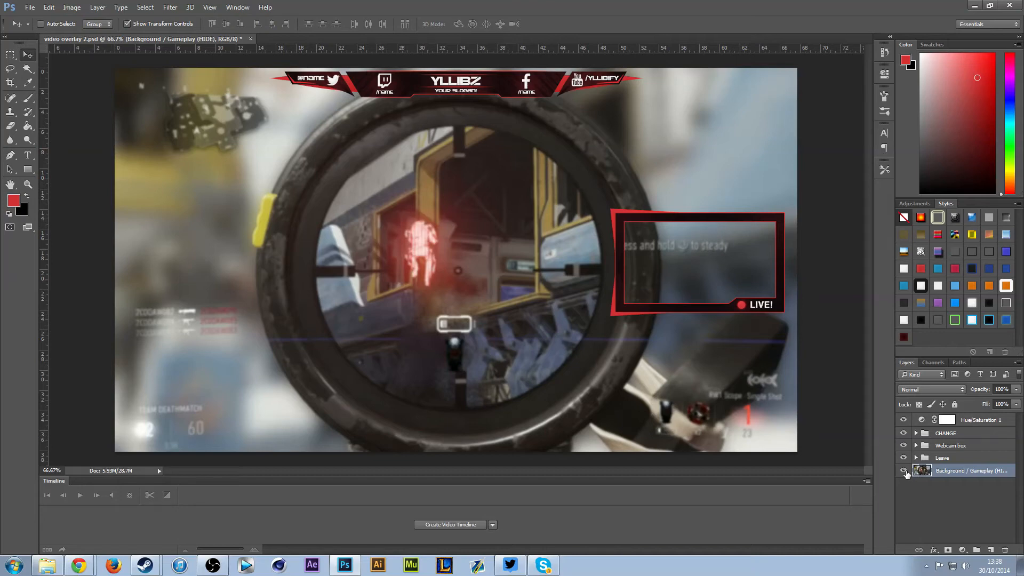
pyautogui.click(904, 473)
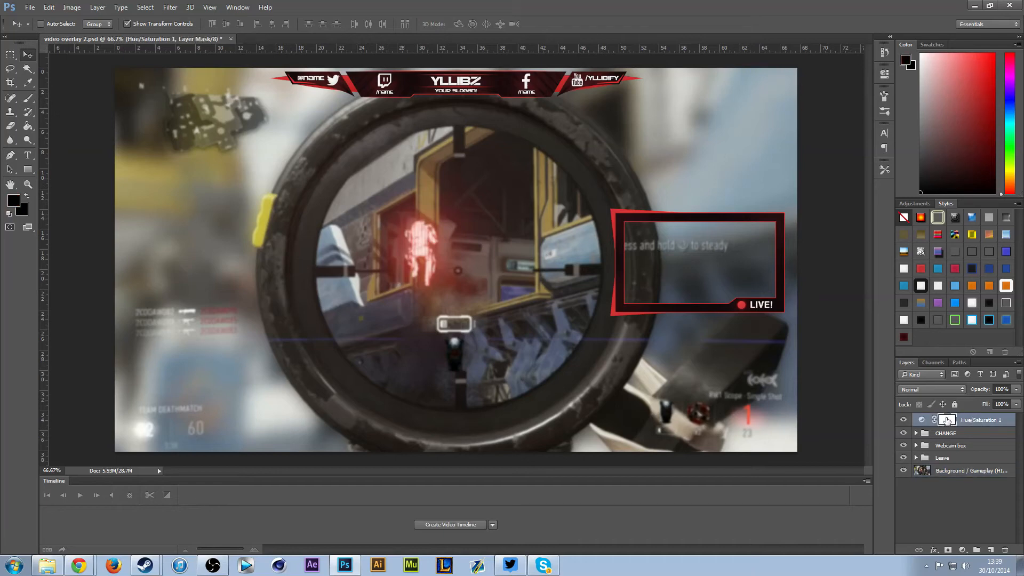
pyautogui.click(923, 420)
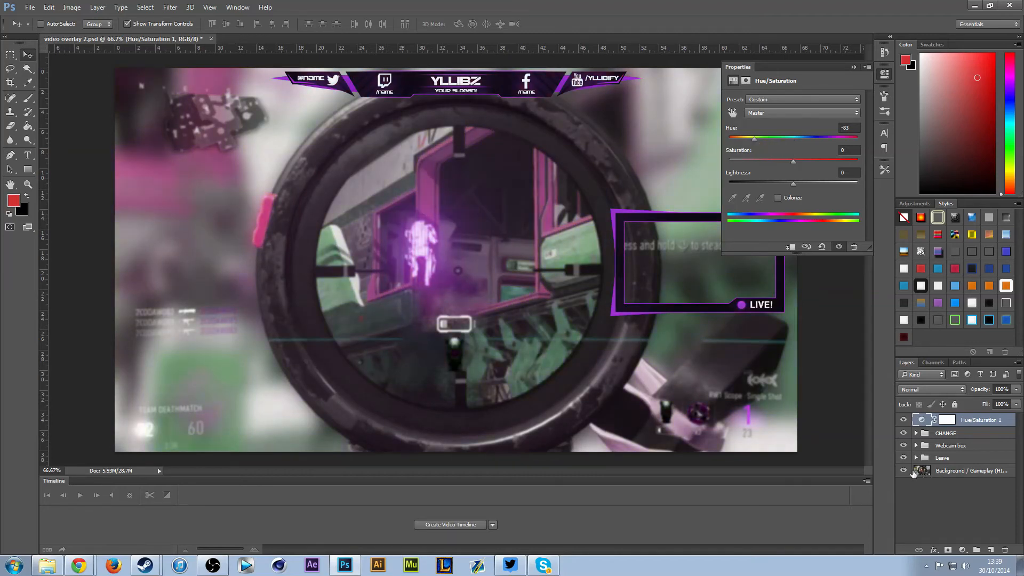
pyautogui.click(903, 470)
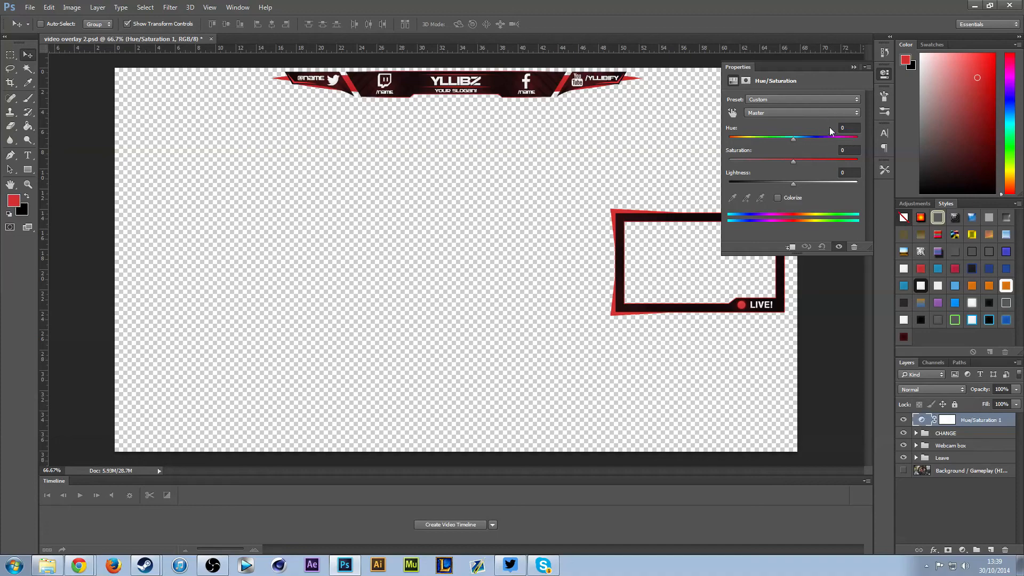
pyautogui.click(853, 67)
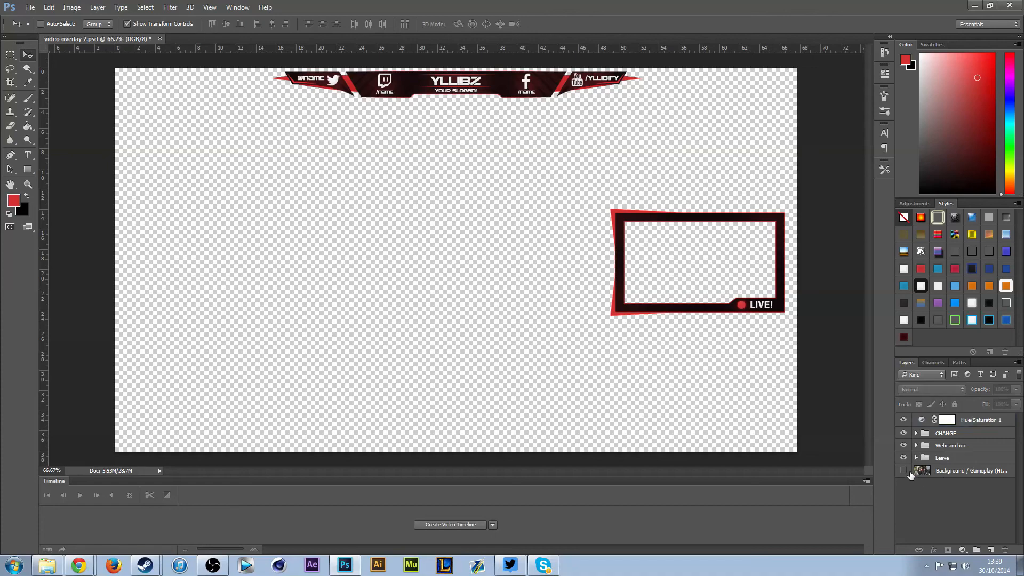
pyautogui.click(902, 470)
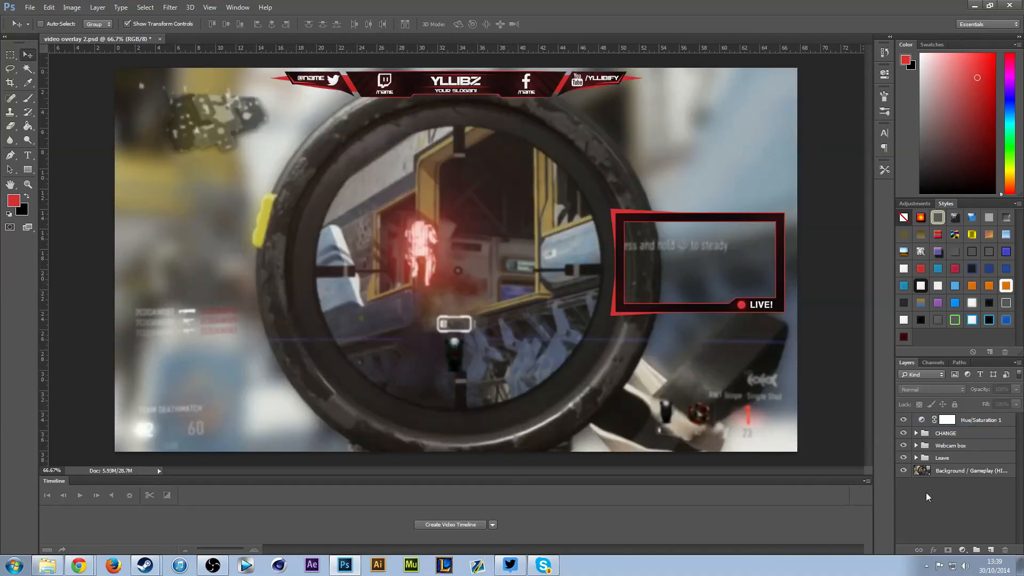